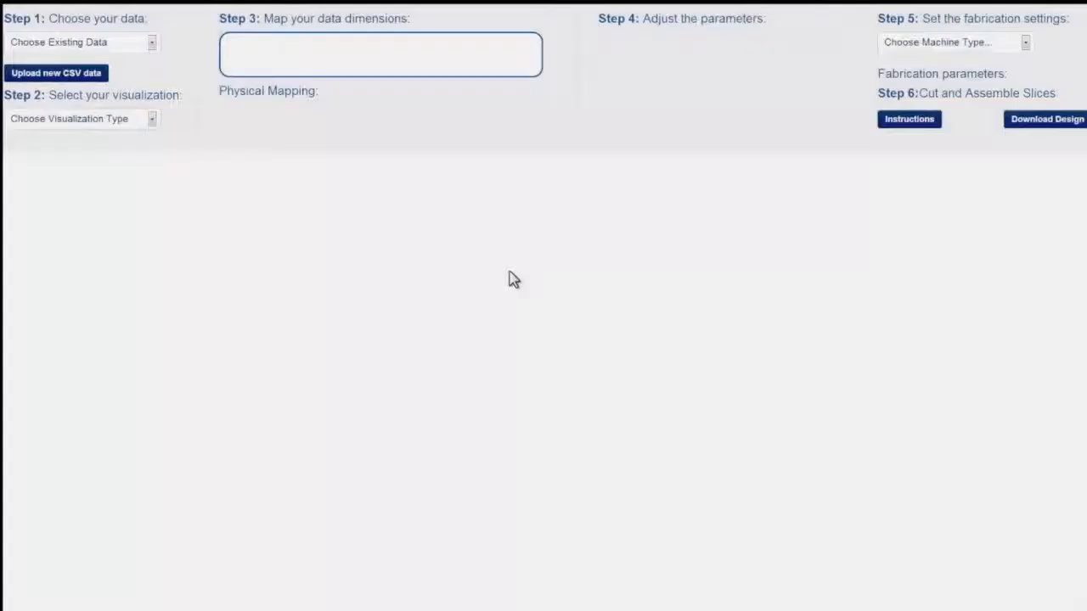
# Load Electricity.csv as a bar chart mapping Country, Year and Consumption
pyautogui.click(67, 72)
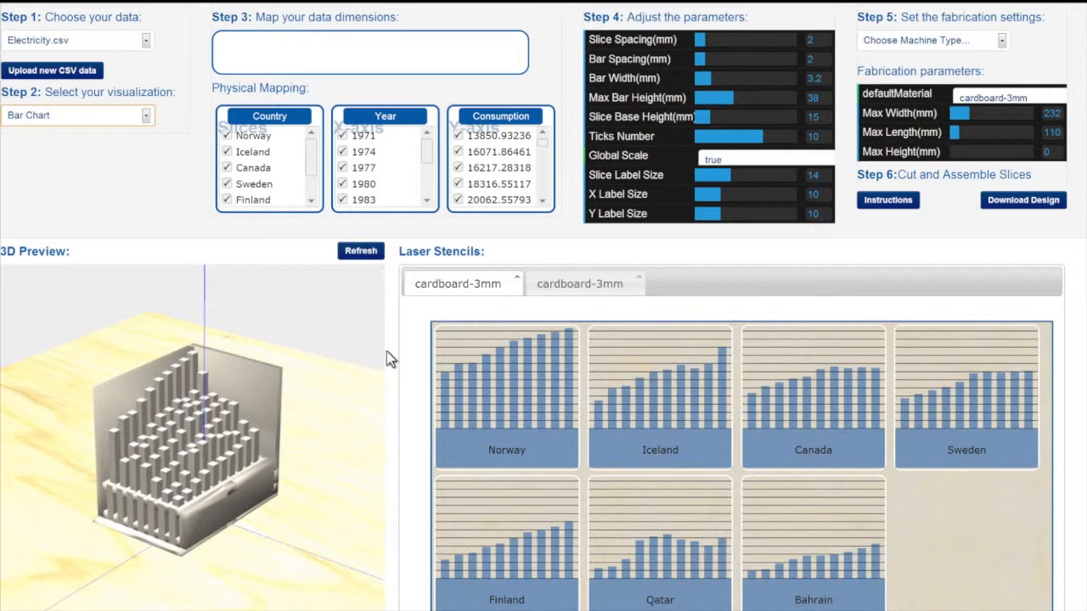
# Target a laser cutter with wood-4p6mm stencils, excluding Iceland and widening bars
pyautogui.click(584, 284)
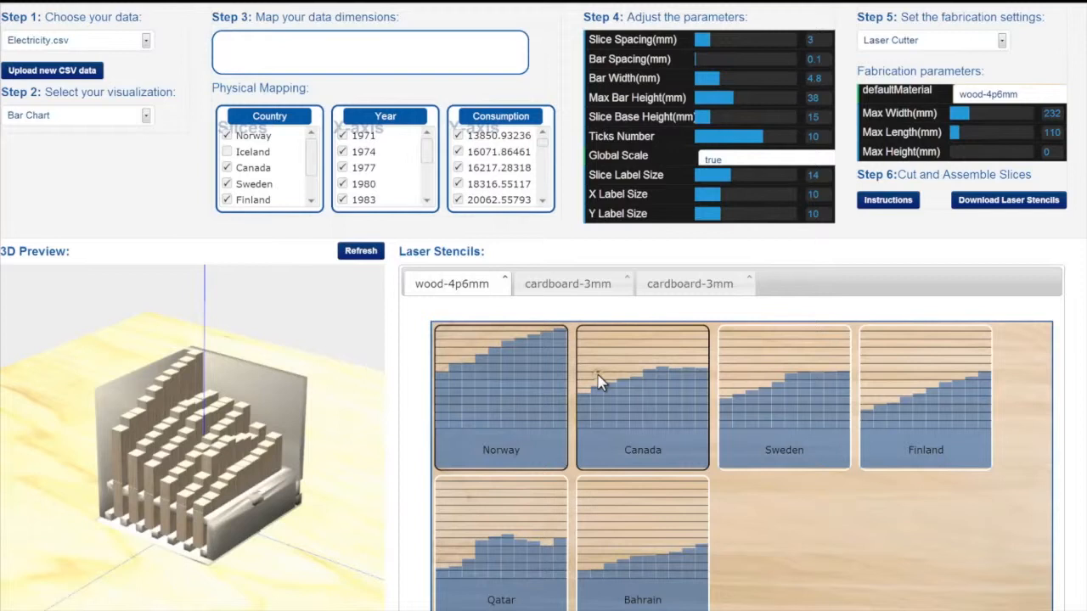
# Assign blue-acrylic-3mm to the Norway and Canada slices, widen spacing, and switch to a line chart
pyautogui.click(360, 251)
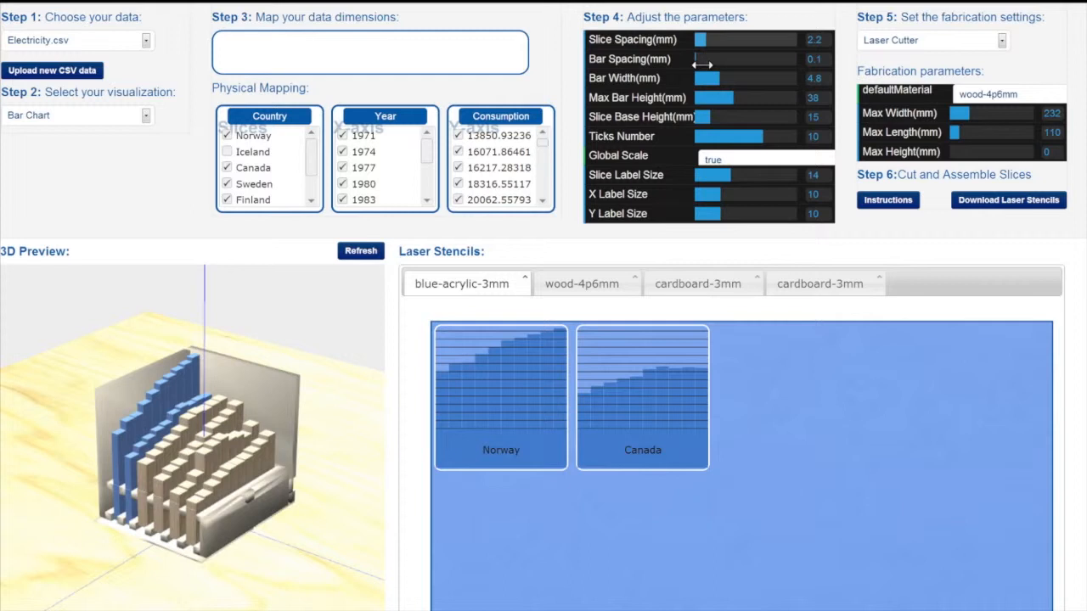
pyautogui.click(76, 116)
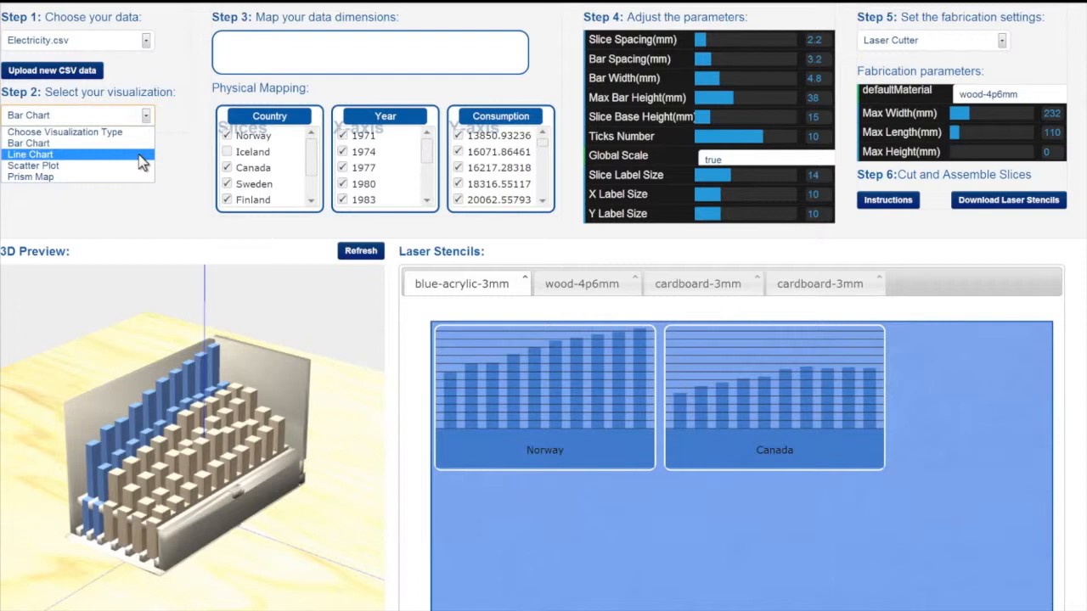
pyautogui.click(1010, 200)
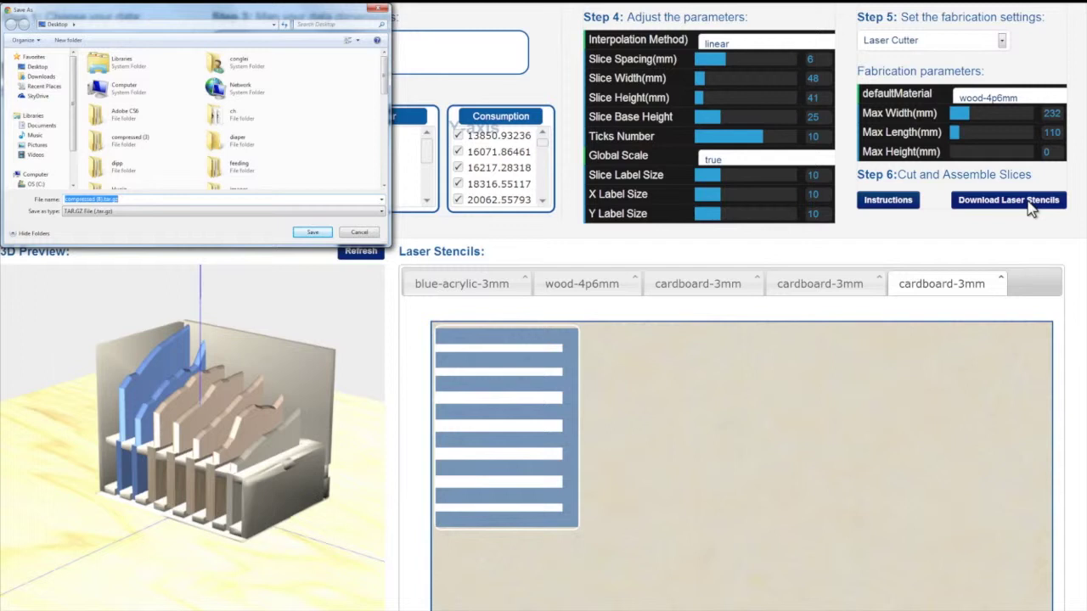